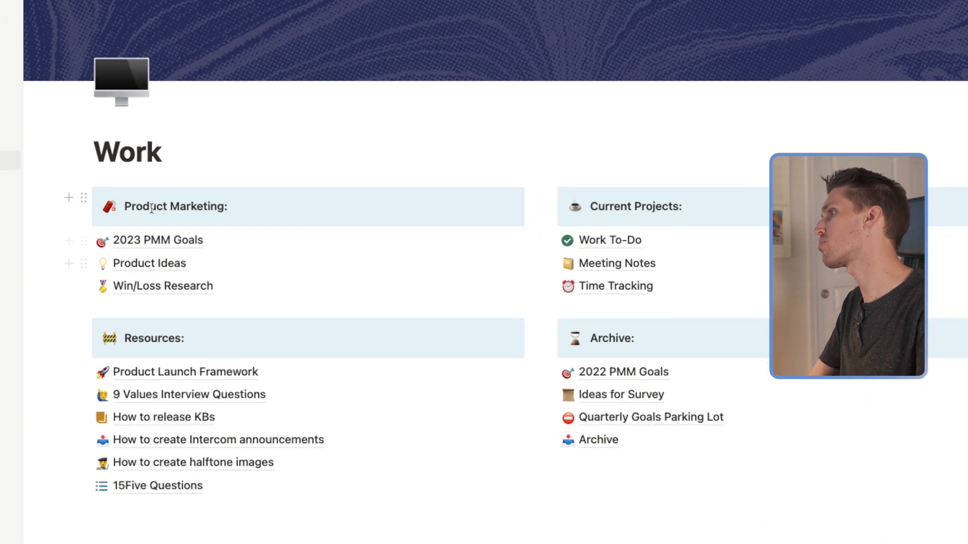
- Scroll the Work page and open 2023 PMM Goals, with quarter, progress and notes
{"action": "scroll", "scroll_direction": "down", "scroll_amount": 3}
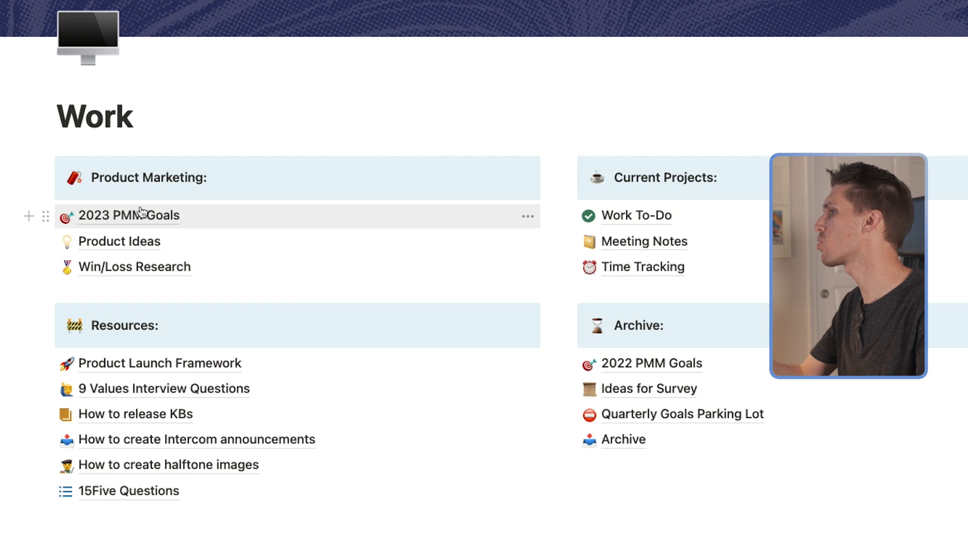
{"action": "mouse_move", "coordinate": [144, 250]}
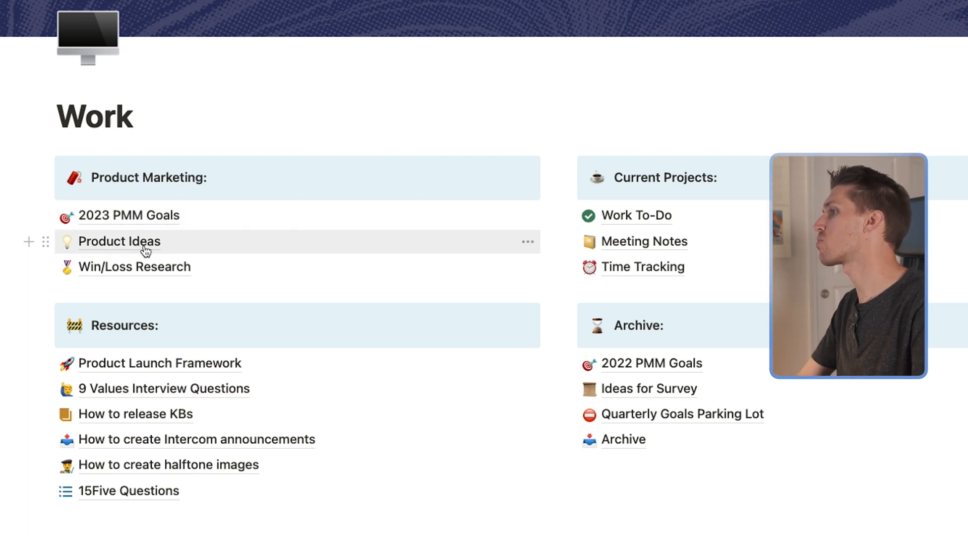
{"action": "mouse_move", "coordinate": [542, 259]}
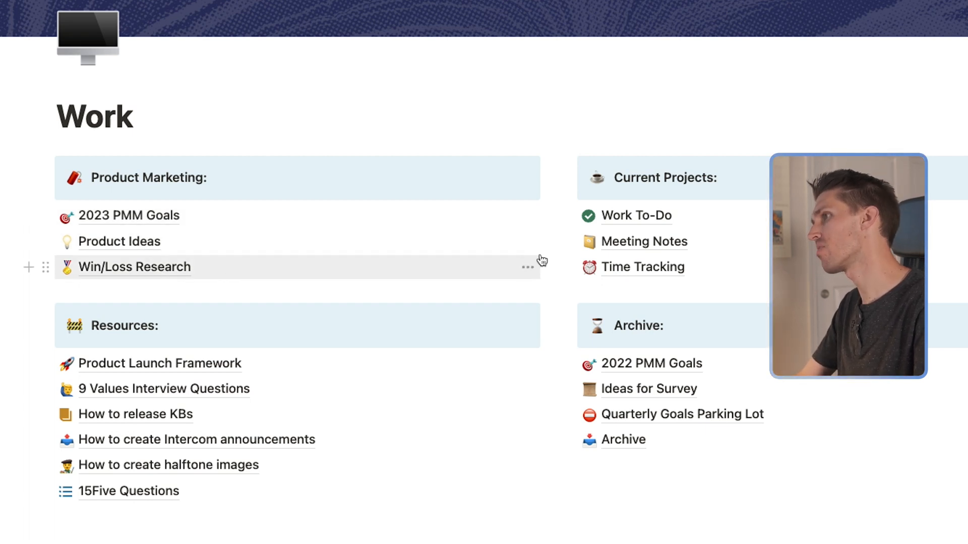
{"action": "mouse_move", "coordinate": [636, 215]}
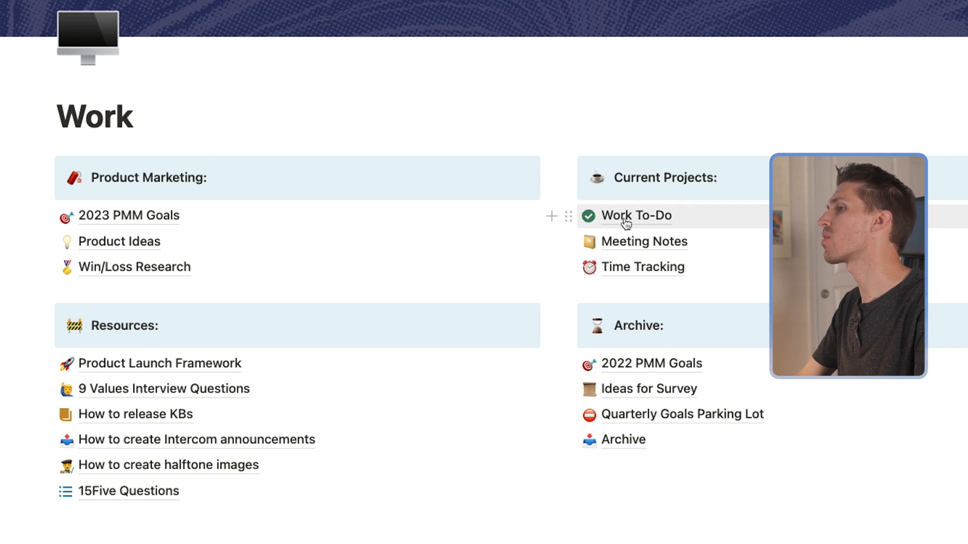
{"action": "mouse_move", "coordinate": [641, 267]}
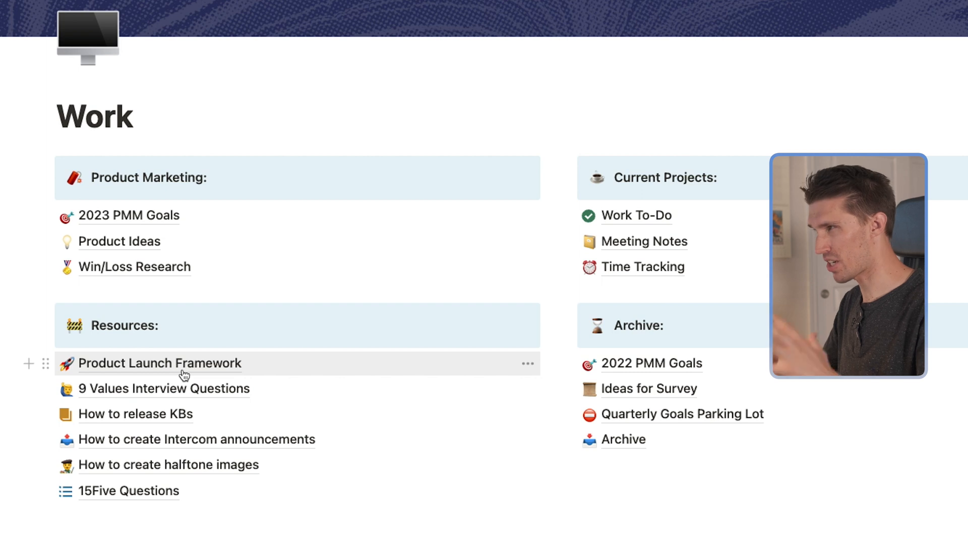
{"action": "mouse_move", "coordinate": [6, 377]}
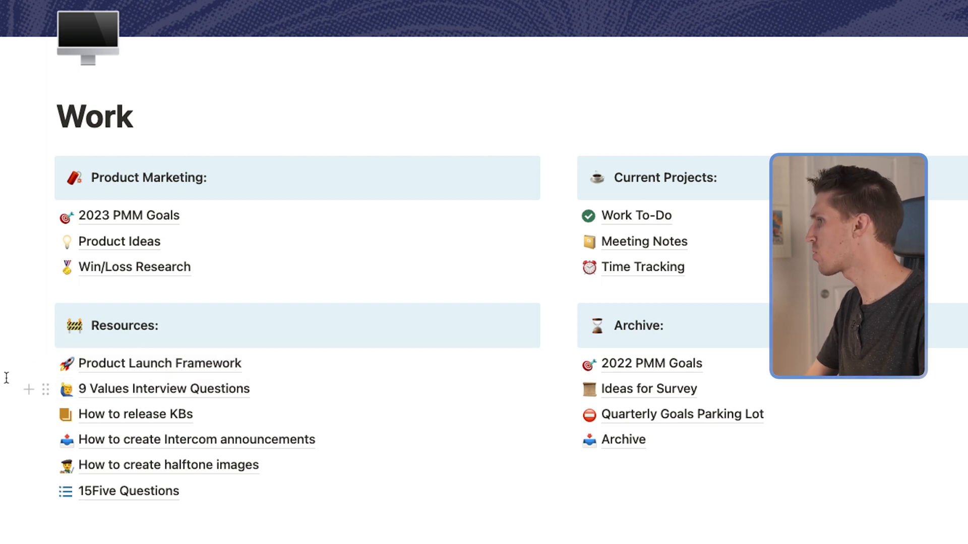
{"action": "mouse_move", "coordinate": [154, 449]}
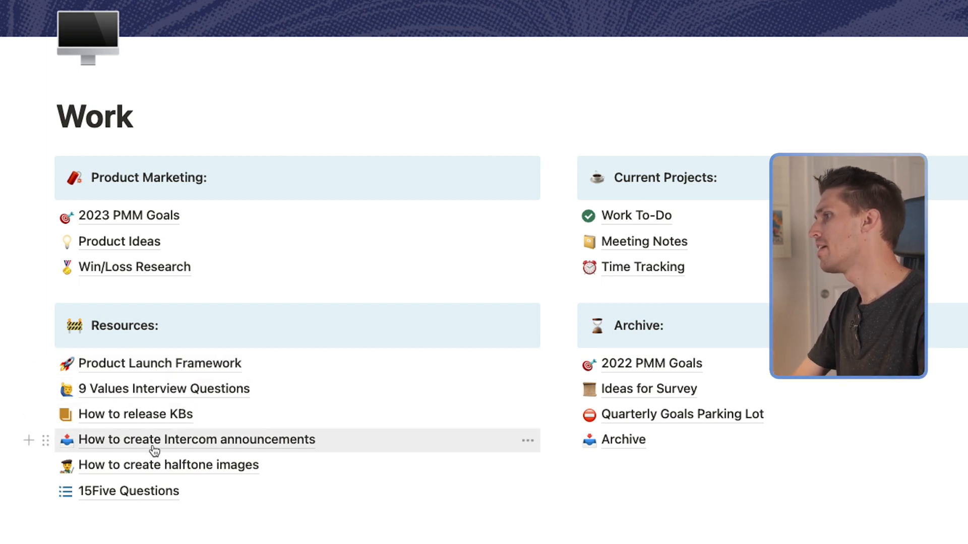
{"action": "mouse_move", "coordinate": [196, 460]}
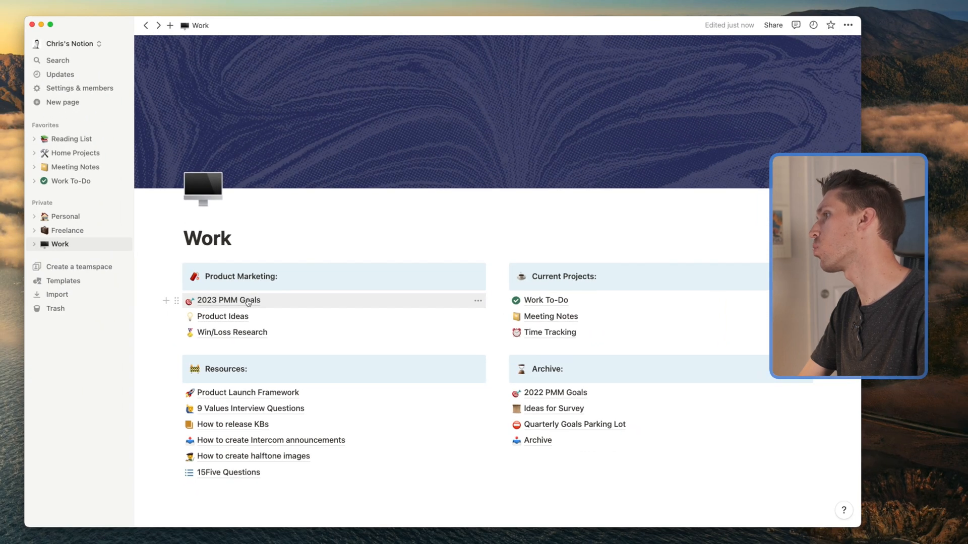
{"action": "left_click", "coordinate": [228, 300]}
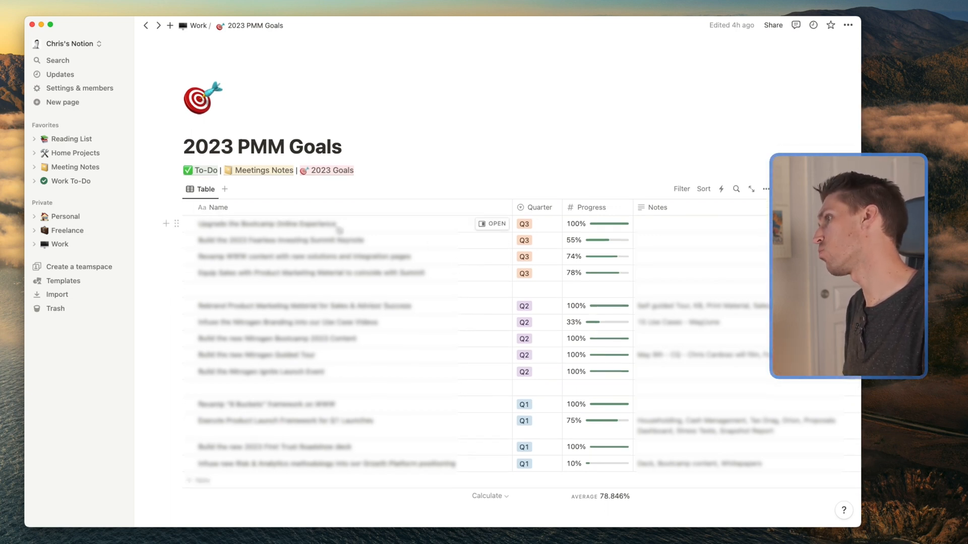
{"action": "mouse_move", "coordinate": [480, 399]}
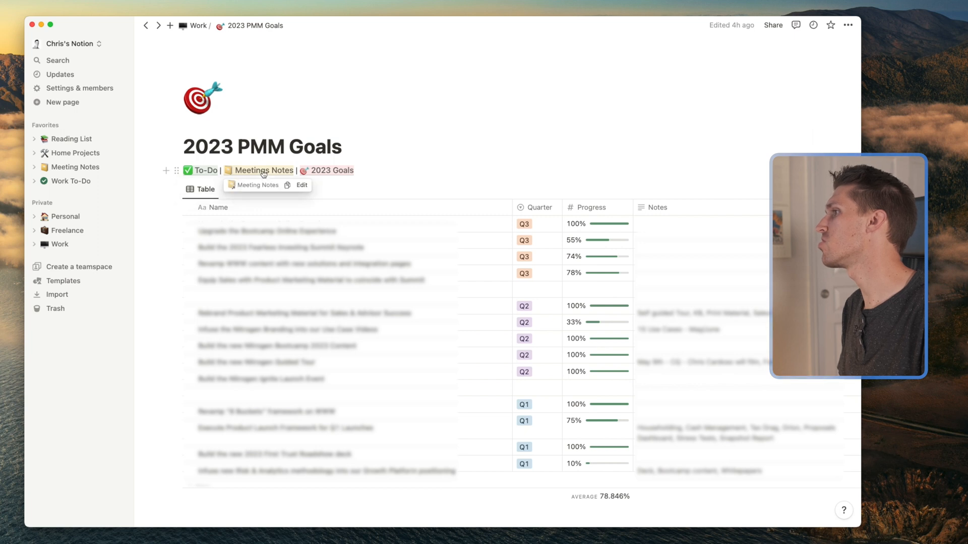
{"action": "mouse_move", "coordinate": [332, 170]}
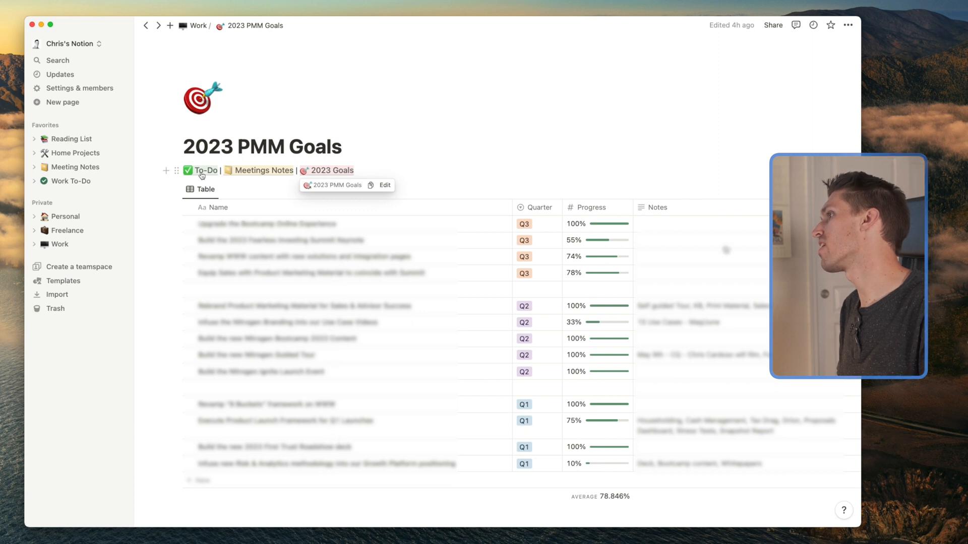
- Go to the Work To-Do board with its Not started, In progress, In design and In review columns
{"action": "left_click", "coordinate": [71, 181]}
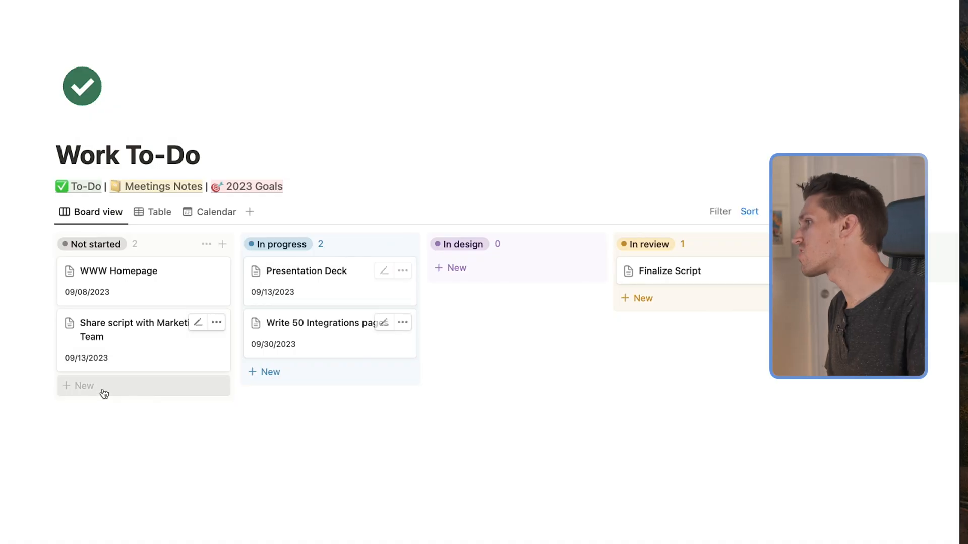
- Add a new Not started task card named 'Drip cadence'
{"action": "left_click", "coordinate": [80, 386]}
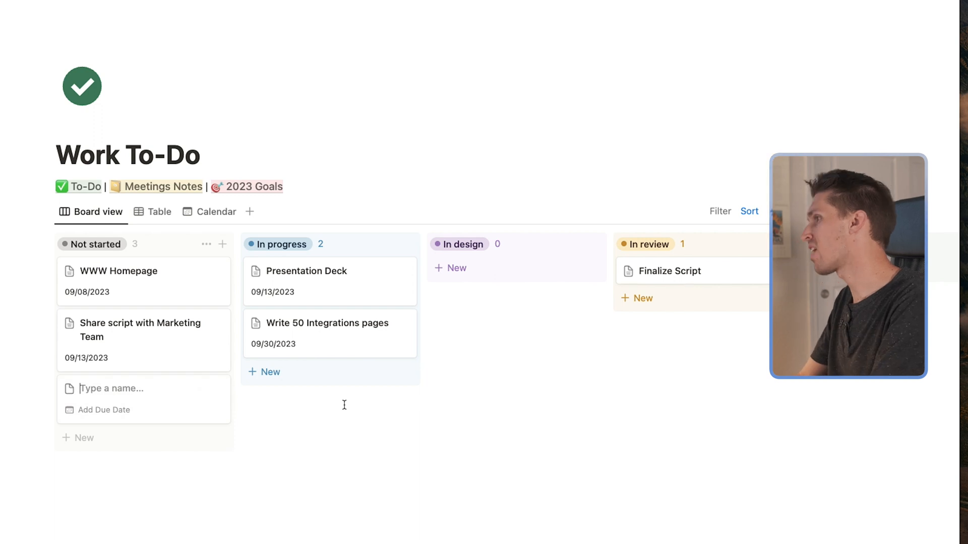
{"action": "type", "text": "Drip["}
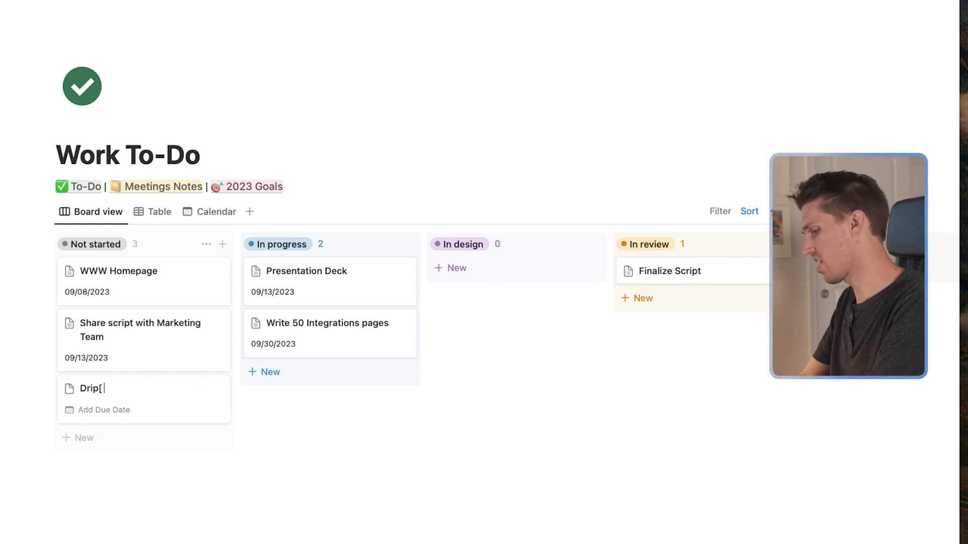
{"action": "type", "text": "cadence"}
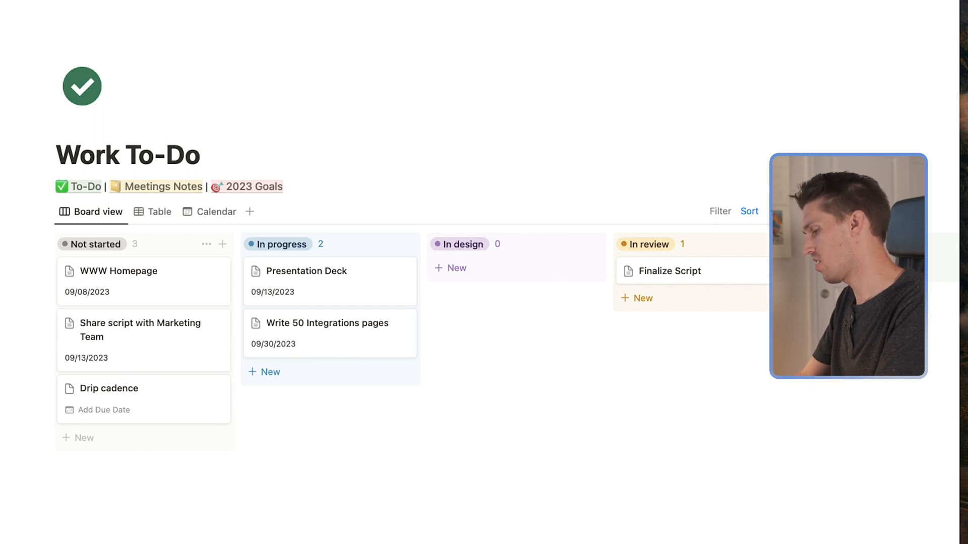
{"action": "left_click", "coordinate": [105, 388]}
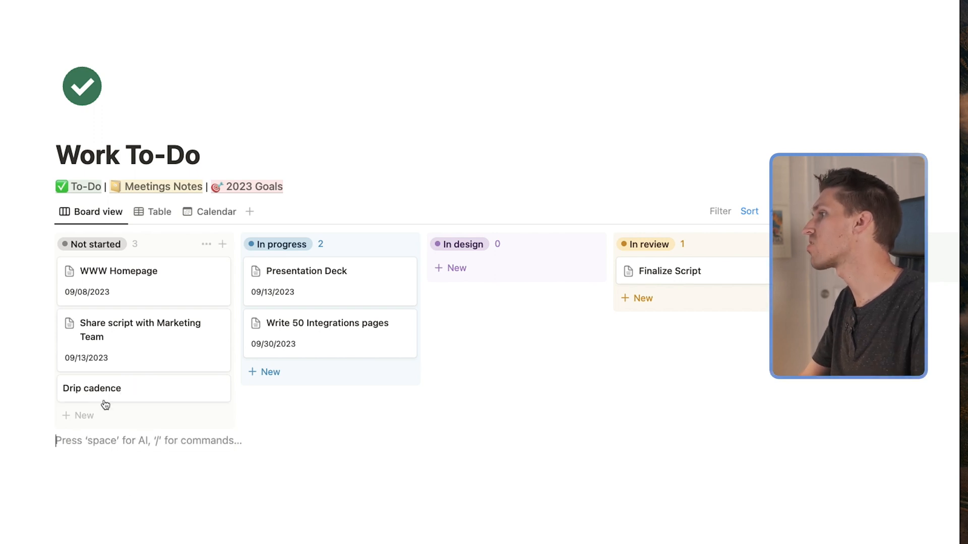
- Fill Drip cadence with the Project Notes template and set its due date to 09/15/2023
{"action": "left_click", "coordinate": [92, 388]}
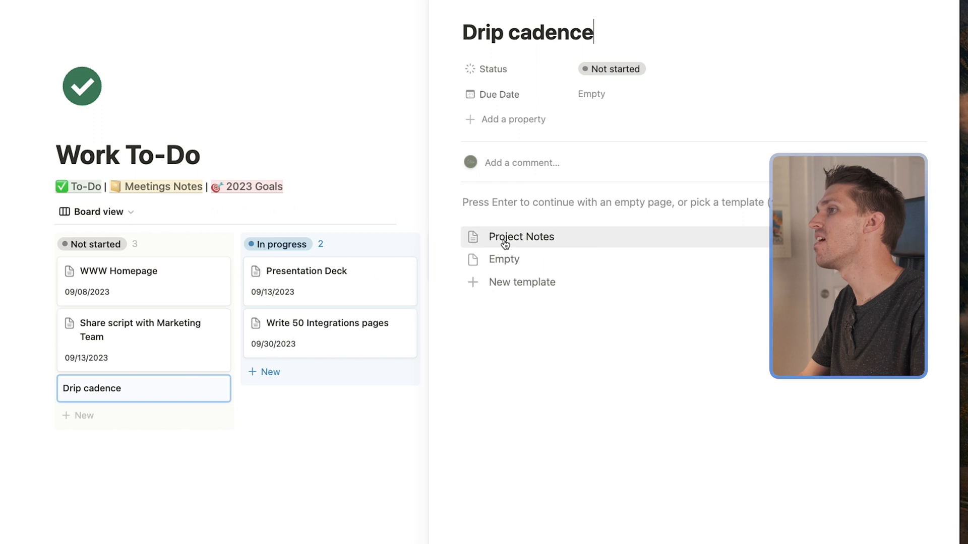
{"action": "left_click", "coordinate": [521, 236]}
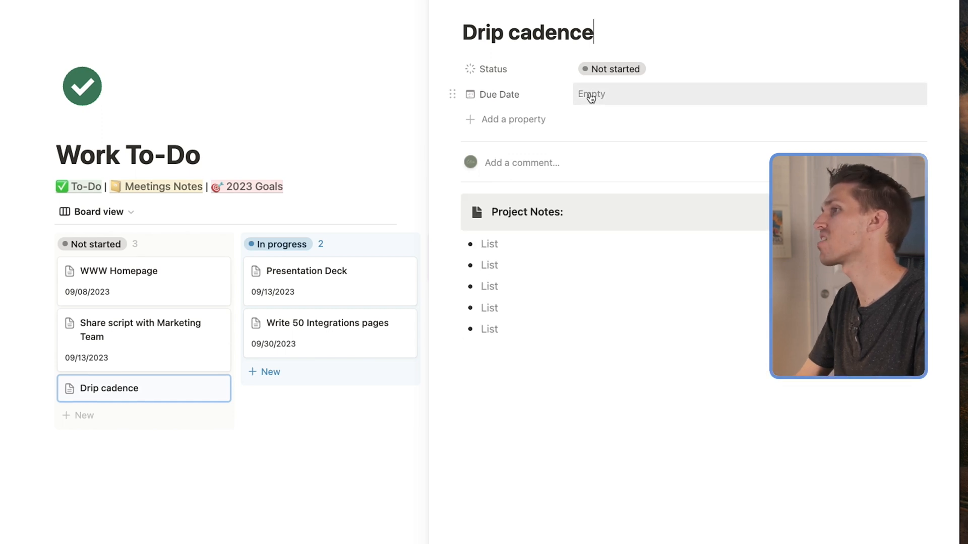
{"action": "left_click", "coordinate": [591, 94]}
{"action": "type", "text": "09/15/2023"}
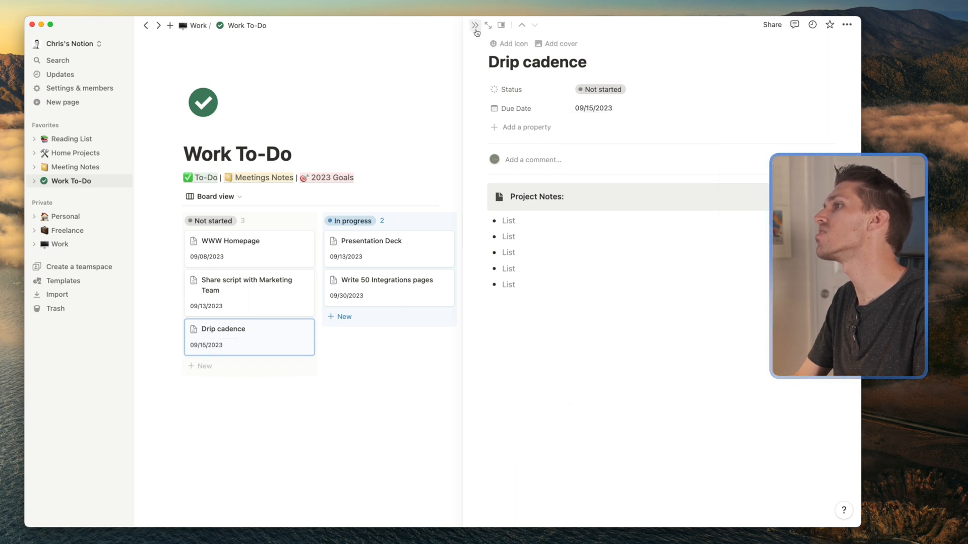
{"action": "left_click", "coordinate": [475, 25]}
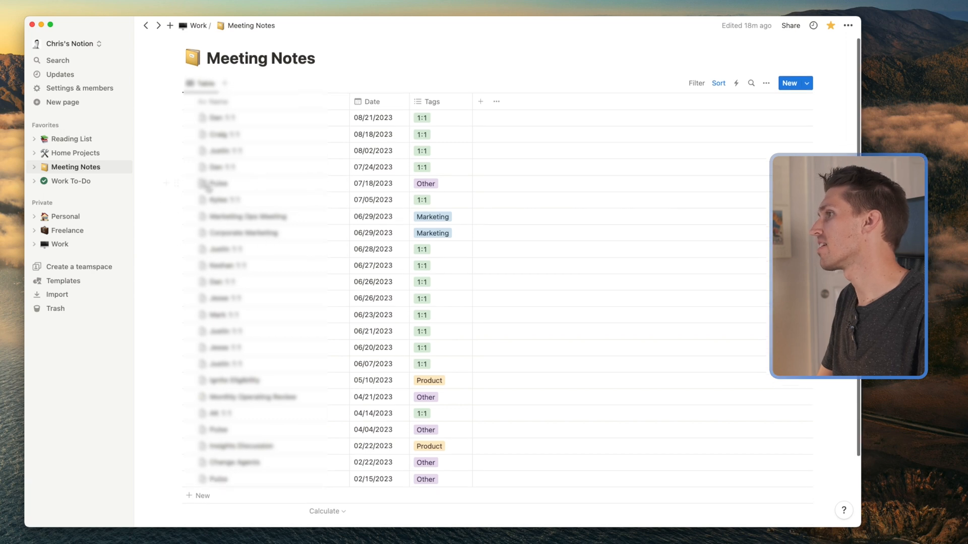
- Scroll through the Meeting Notes table of dated meetings tagged 1:1, Marketing, Product or Other
{"action": "scroll", "scroll_direction": "down", "scroll_amount": 3}
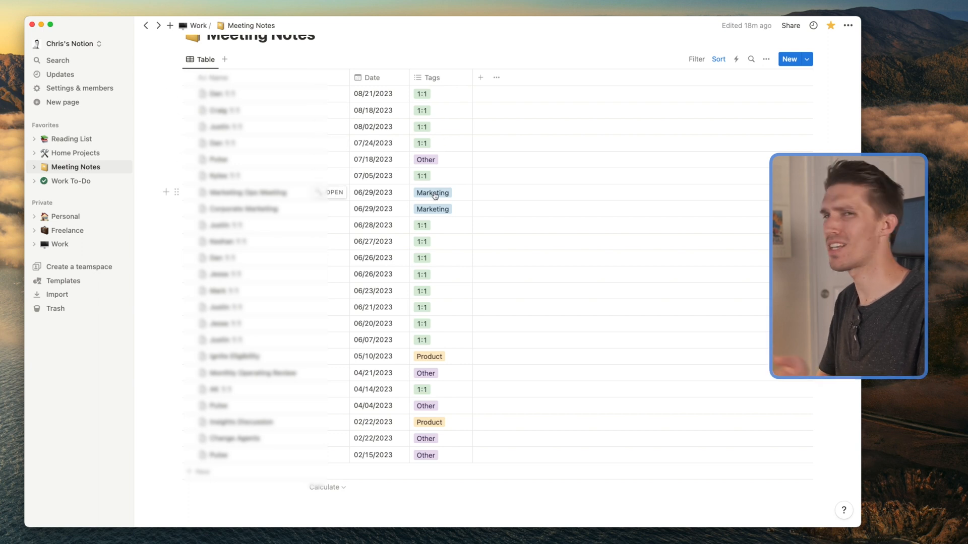
{"action": "mouse_move", "coordinate": [361, 196]}
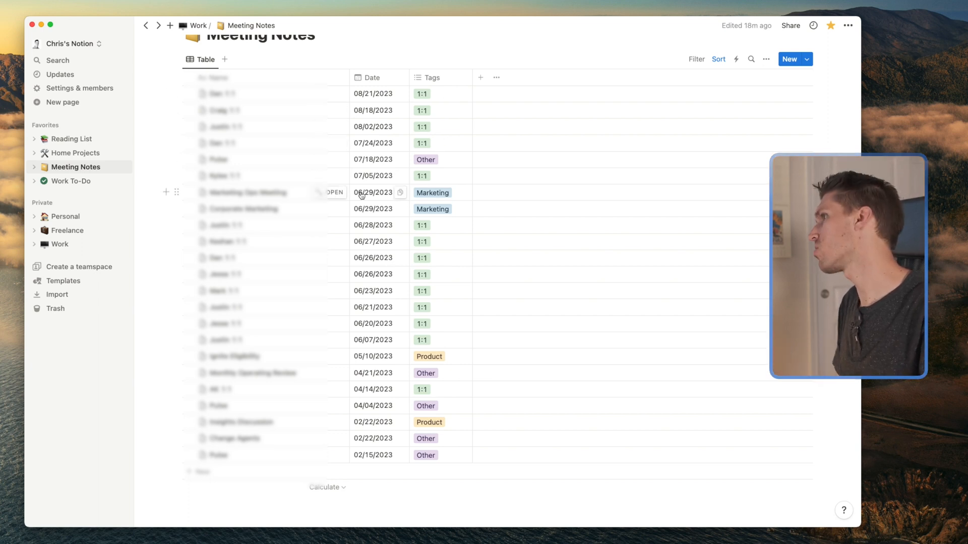
- Name the new meeting 'Brad 1:1', date it 09/01/2023, and choose a tag
{"action": "type", "text": "Brad 1"}
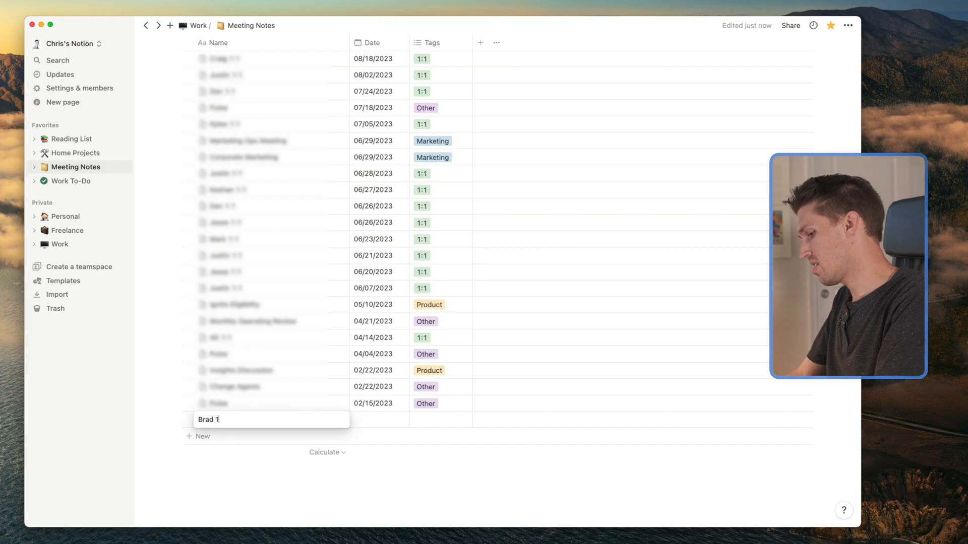
{"action": "type", "text": ":1"}
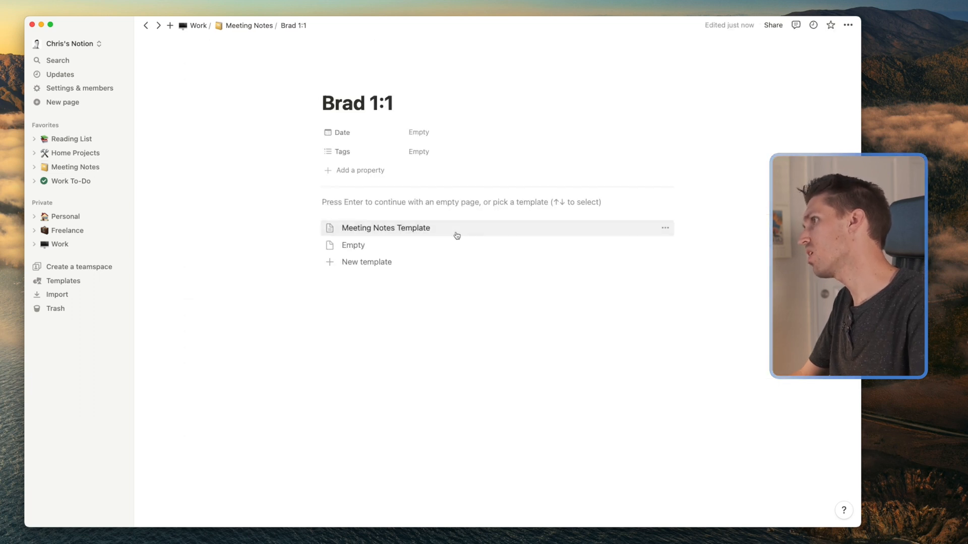
{"action": "left_click", "coordinate": [419, 132]}
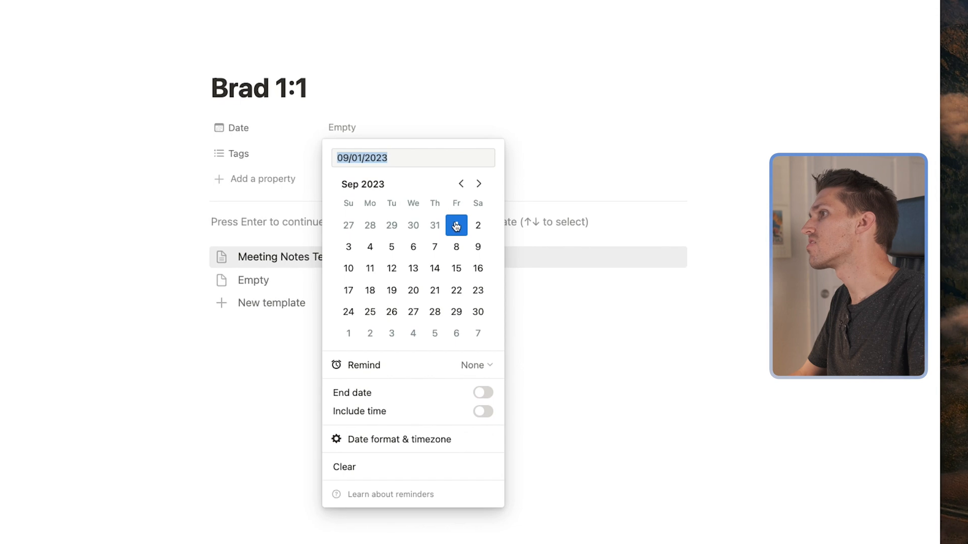
{"action": "left_click", "coordinate": [239, 153]}
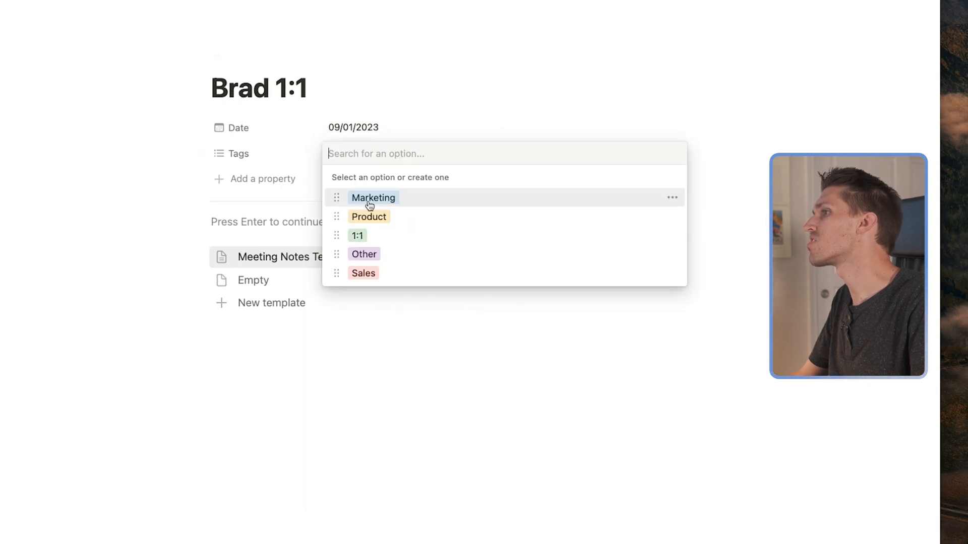
{"action": "left_click", "coordinate": [357, 236]}
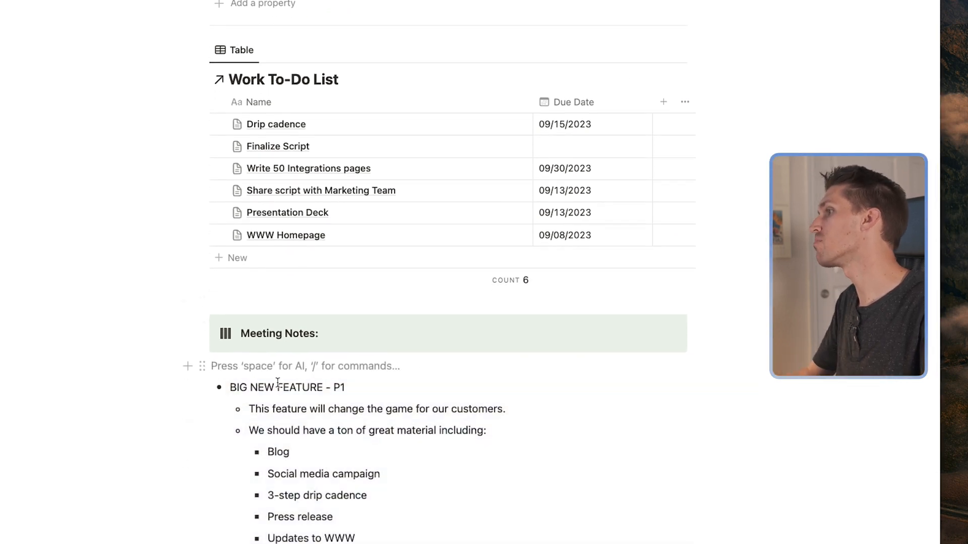
- Scroll through Brad 1:1's linked Work To-Do List and meeting notes bullets
{"action": "scroll", "scroll_direction": "down", "scroll_amount": 3}
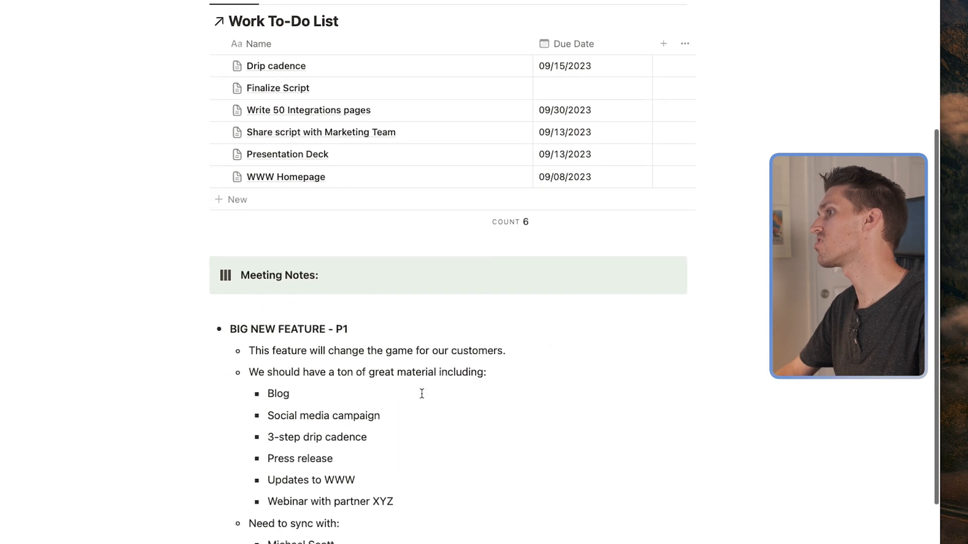
{"action": "scroll", "scroll_direction": "down", "scroll_amount": 3}
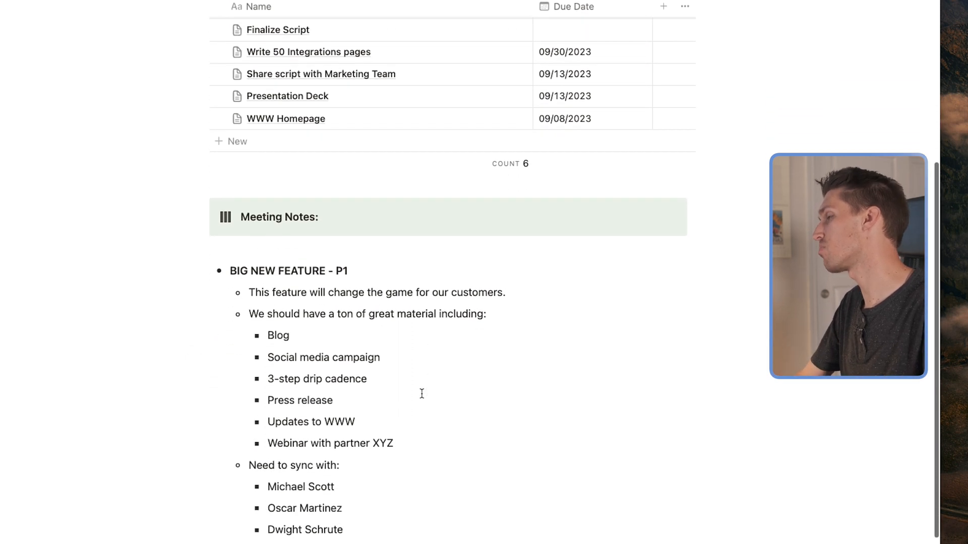
{"action": "mouse_move", "coordinate": [280, 323]}
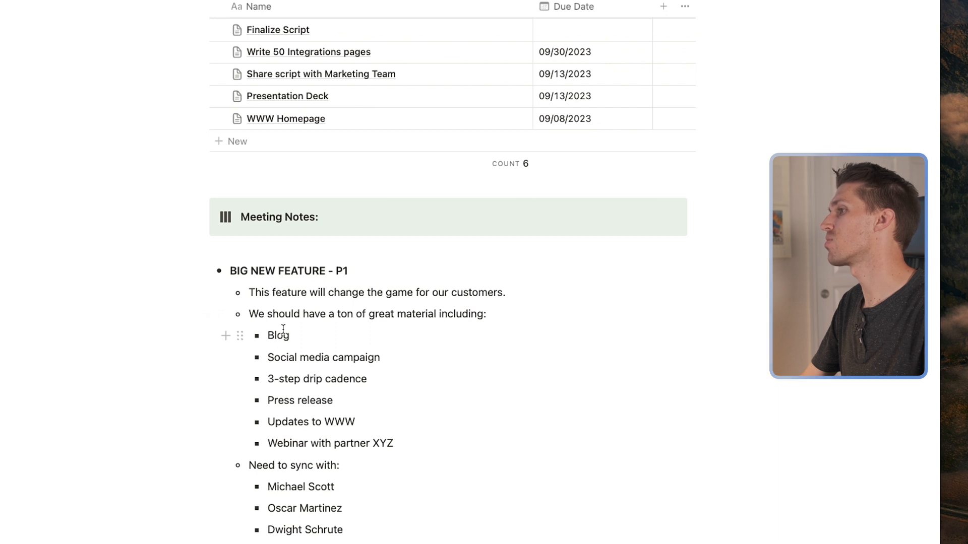
{"action": "mouse_move", "coordinate": [319, 378]}
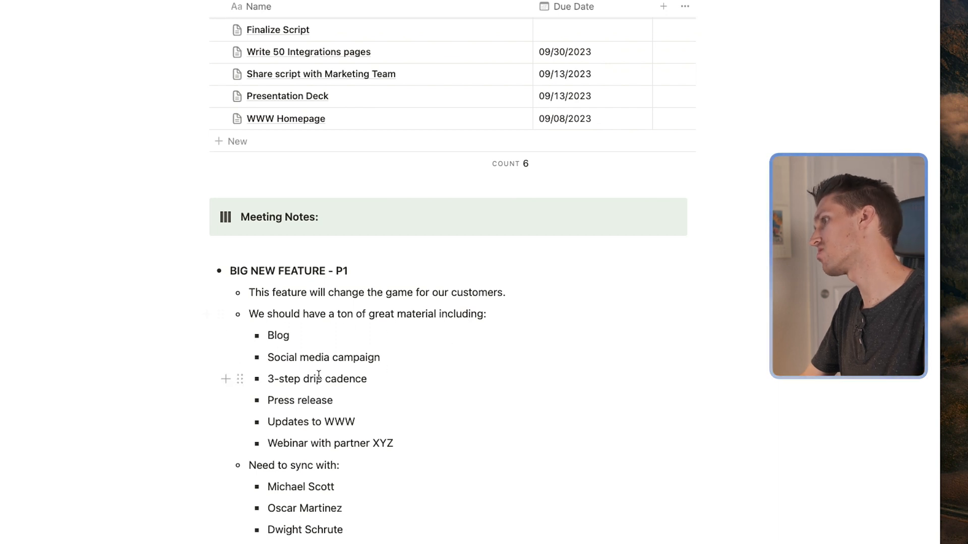
{"action": "mouse_move", "coordinate": [333, 412]}
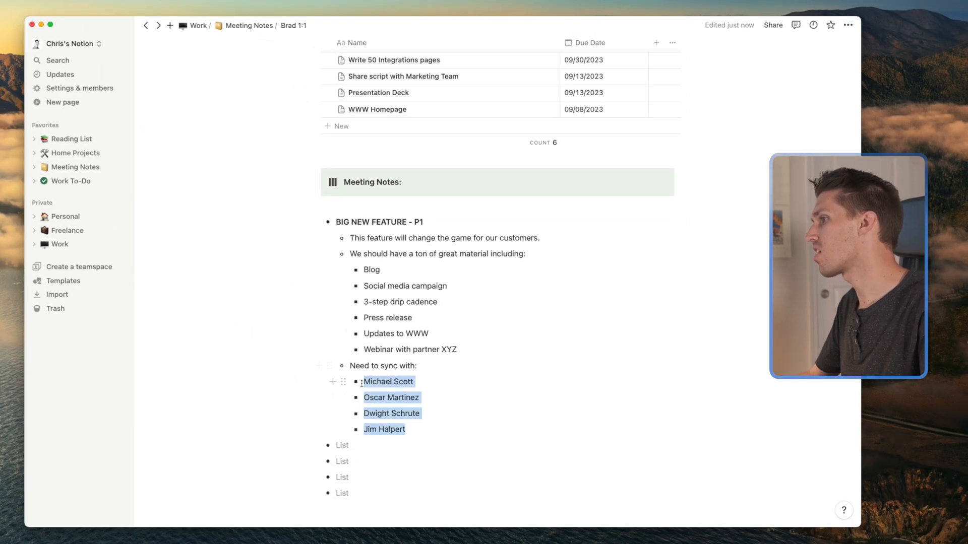
- Convert the four people-to-sync names into to-do checkboxes via /check
{"action": "type", "text": "check"}
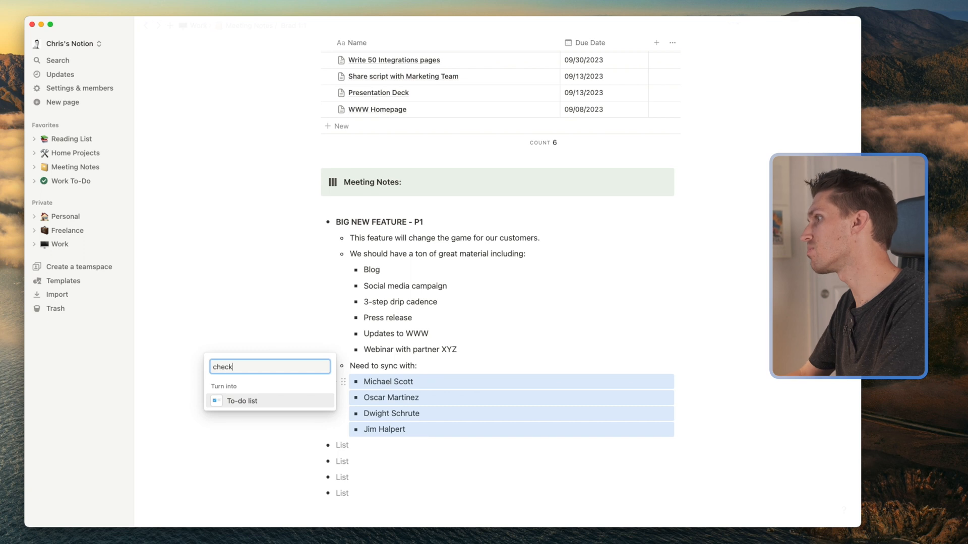
{"action": "left_click", "coordinate": [242, 401]}
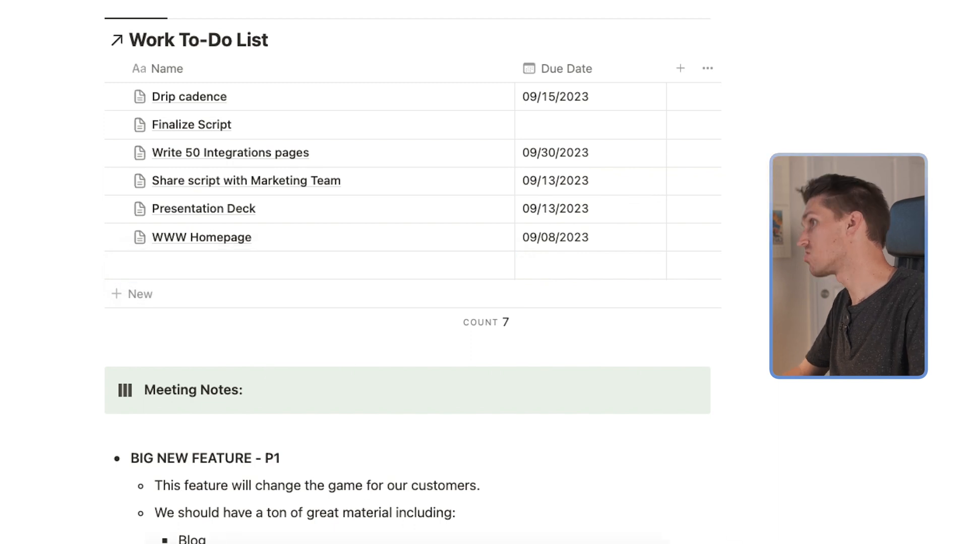
- Add a '3-step drip cadence' task and arrange the new cards under Not started
{"action": "type", "text": "3-step drip cadence"}
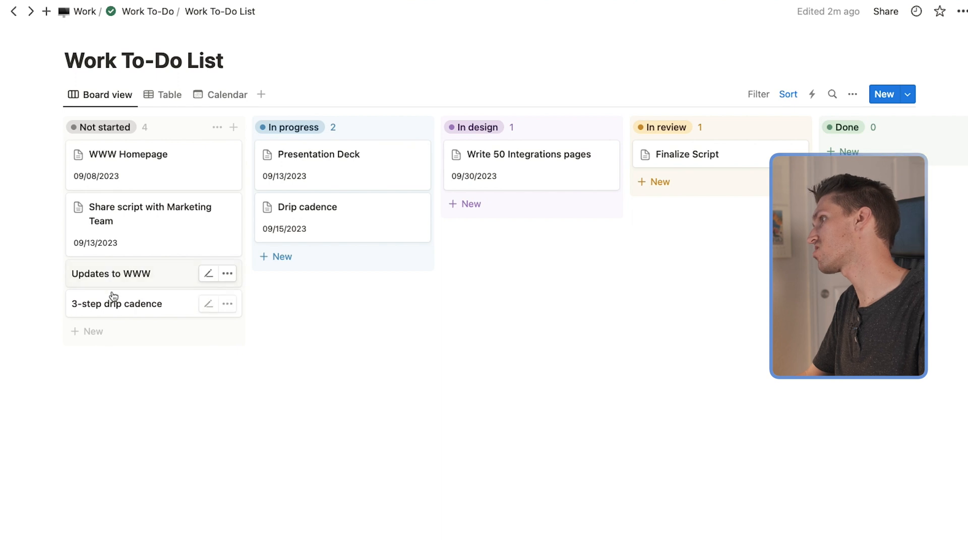
{"action": "left_click_drag", "start_coordinate": [111, 273], "coordinate": [300, 259]}
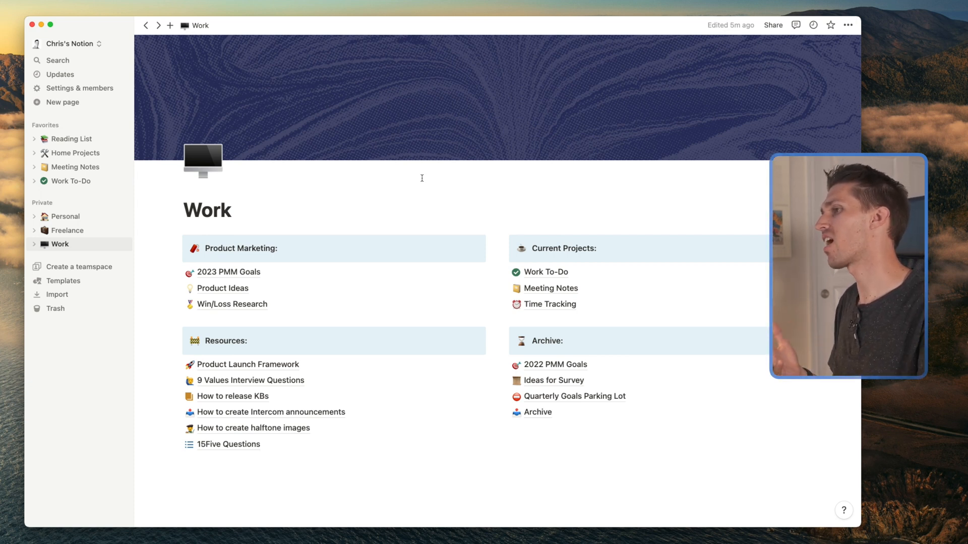
{"action": "left_click", "coordinate": [549, 304]}
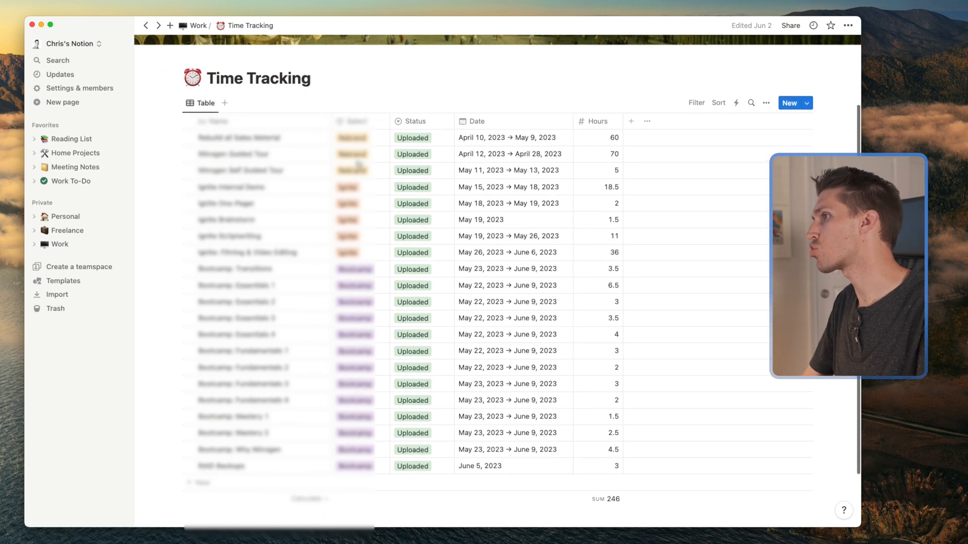
{"action": "scroll", "scroll_direction": "down", "scroll_amount": 3}
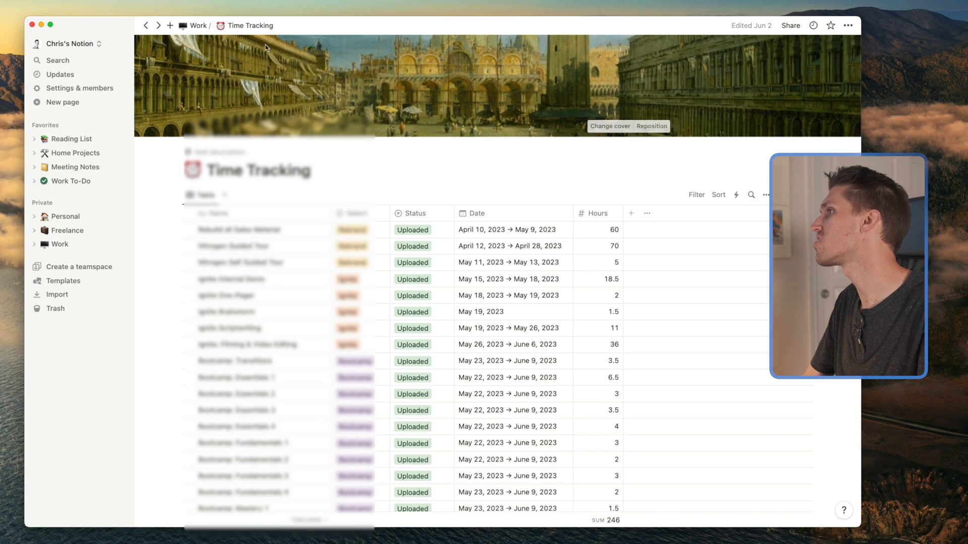
{"action": "left_click", "coordinate": [198, 25]}
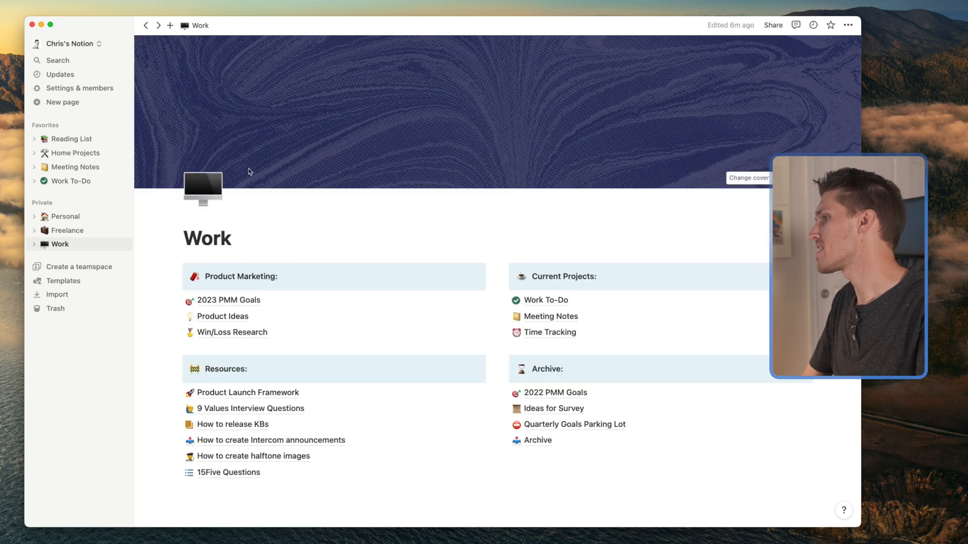
- Open Product Launch Framework and scroll through its tiers and P1–P4 launch checklist
{"action": "left_click", "coordinate": [247, 392]}
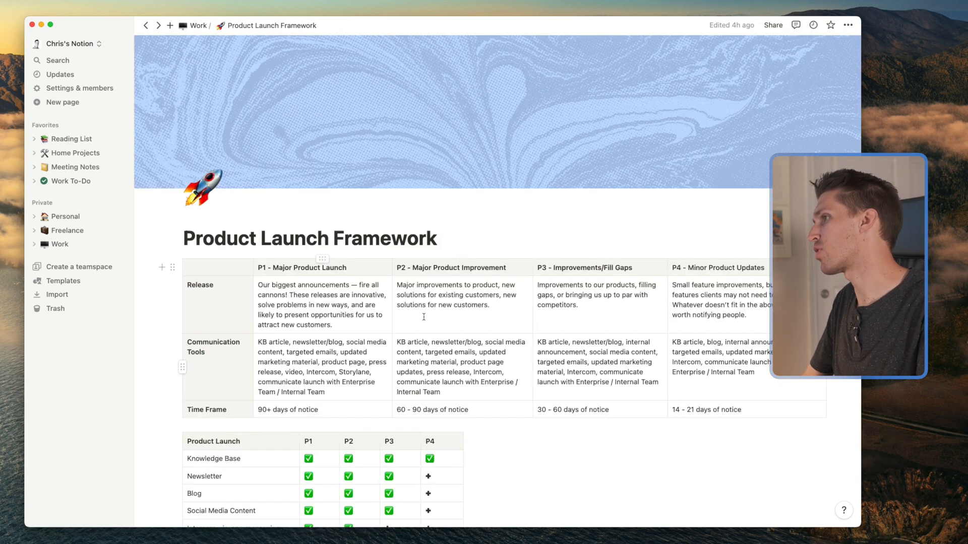
{"action": "scroll", "scroll_direction": "down", "scroll_amount": 3}
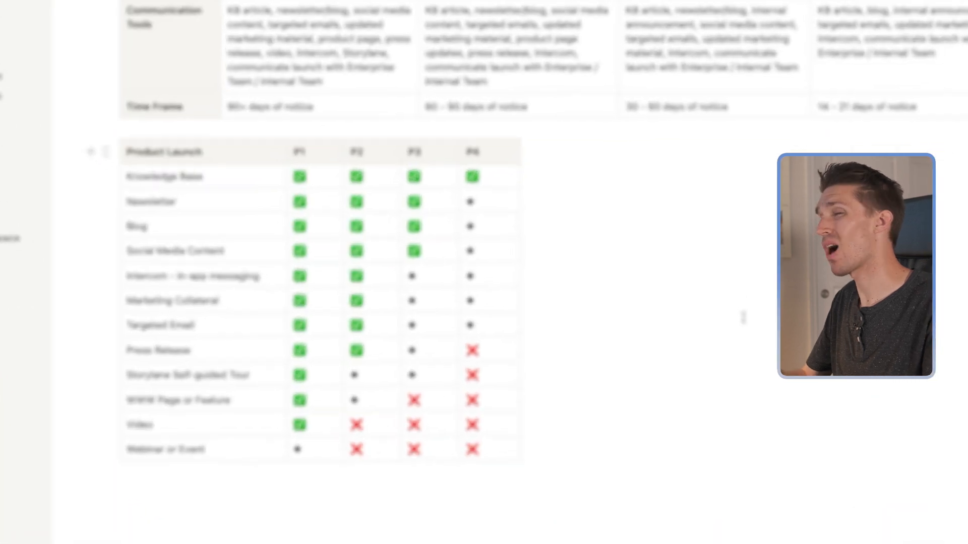
{"action": "scroll", "scroll_direction": "up", "scroll_amount": 3}
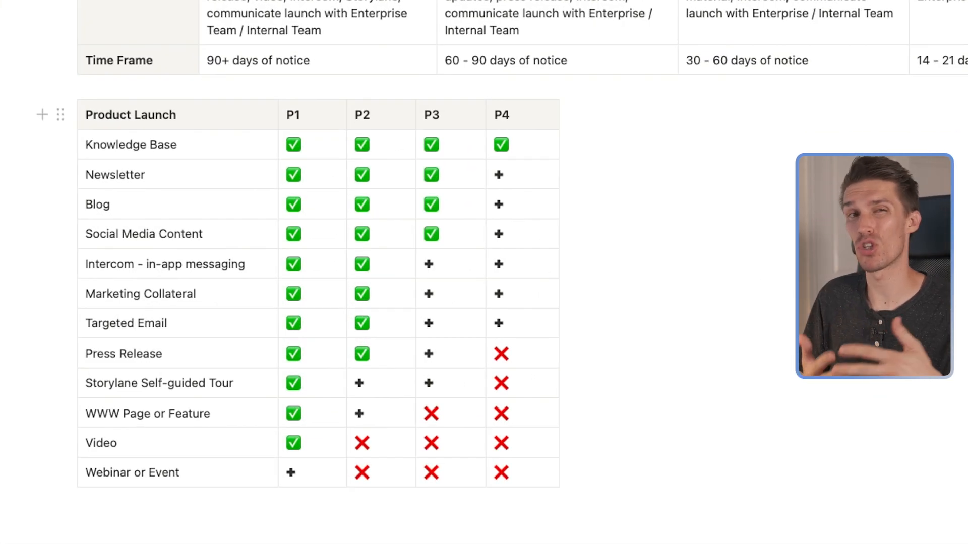